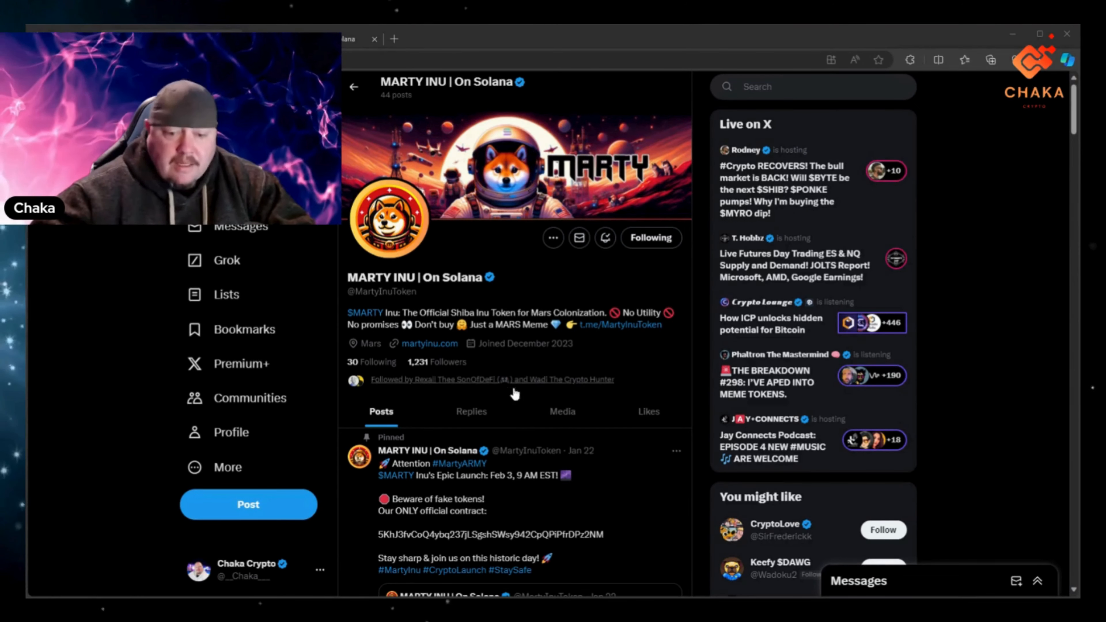
- Bring the Launch Countdown and contract address into view, then open the WHITEPAPER from the home page
scroll("down", 3)
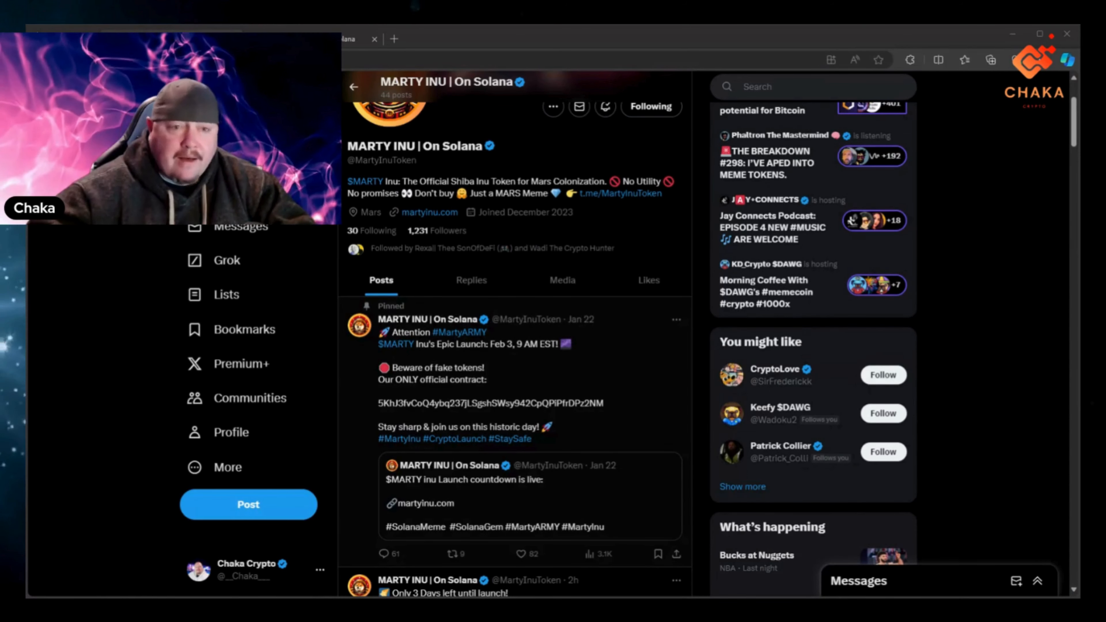
mouse_move(589, 410)
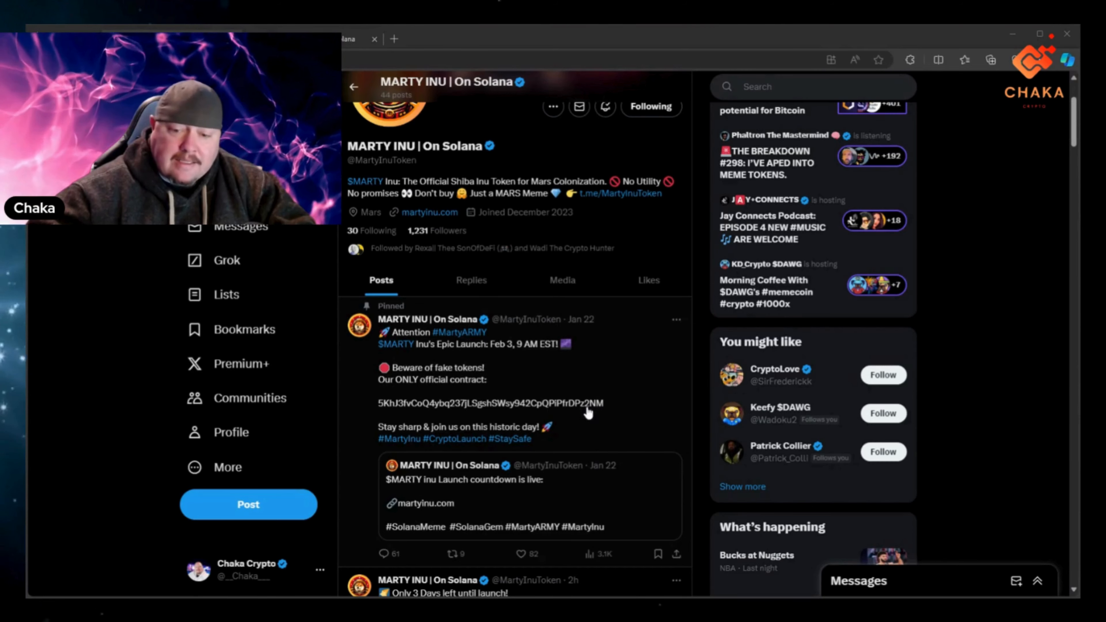
mouse_move(608, 408)
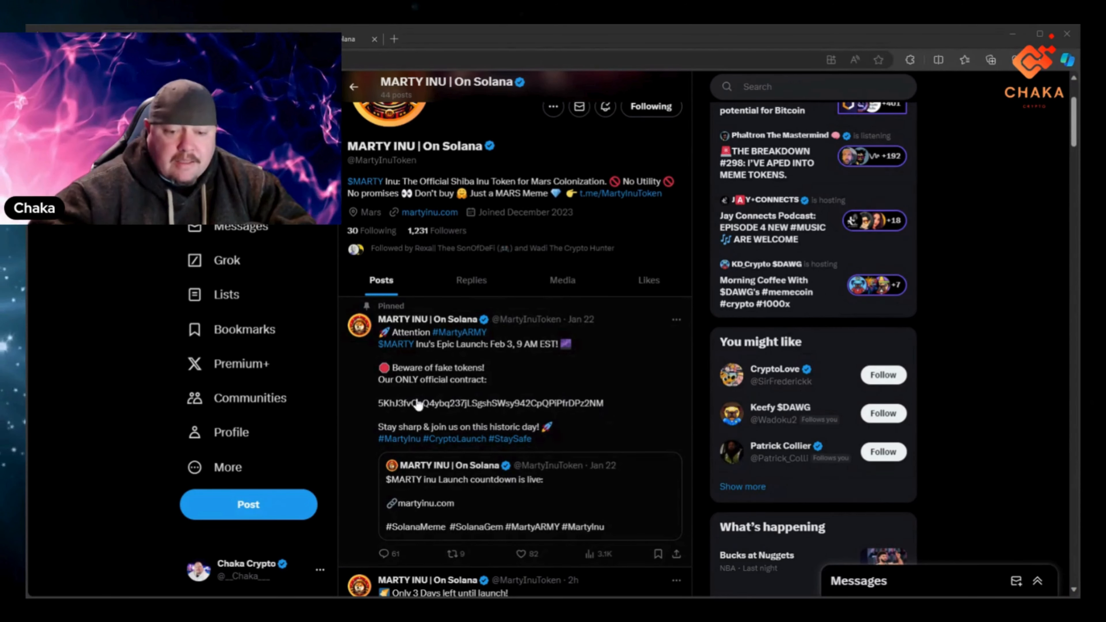
mouse_move(575, 443)
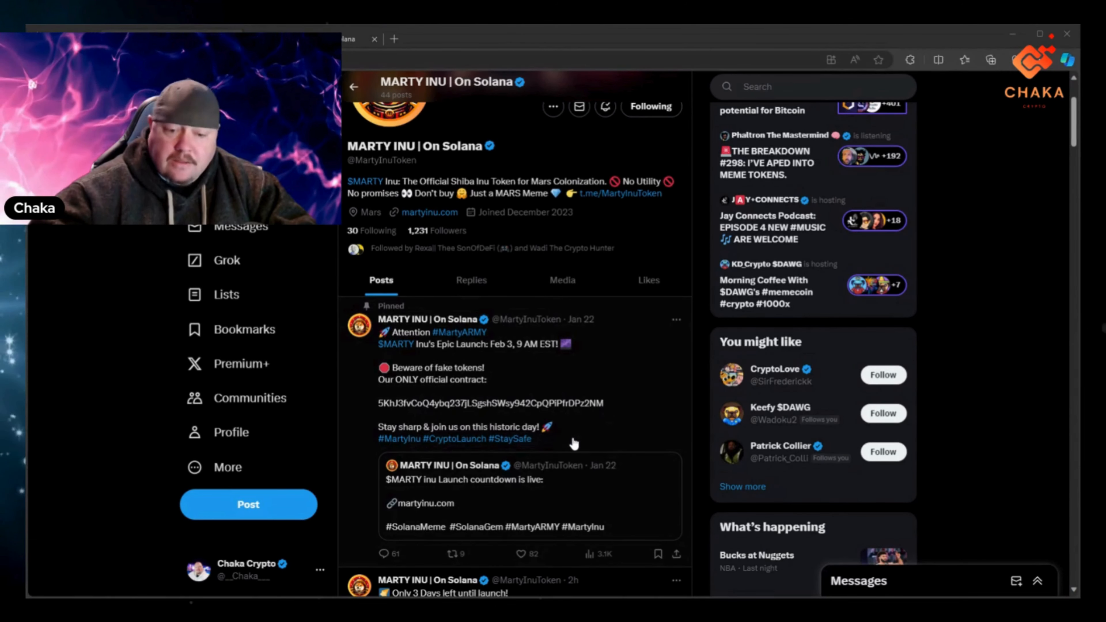
mouse_move(571, 404)
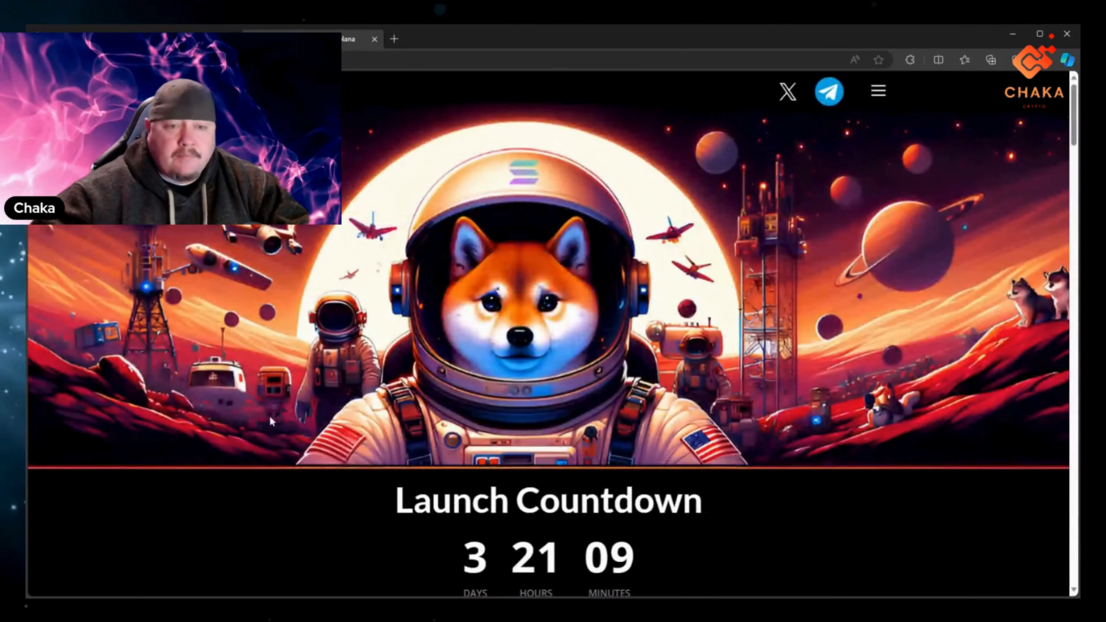
scroll("down", 3)
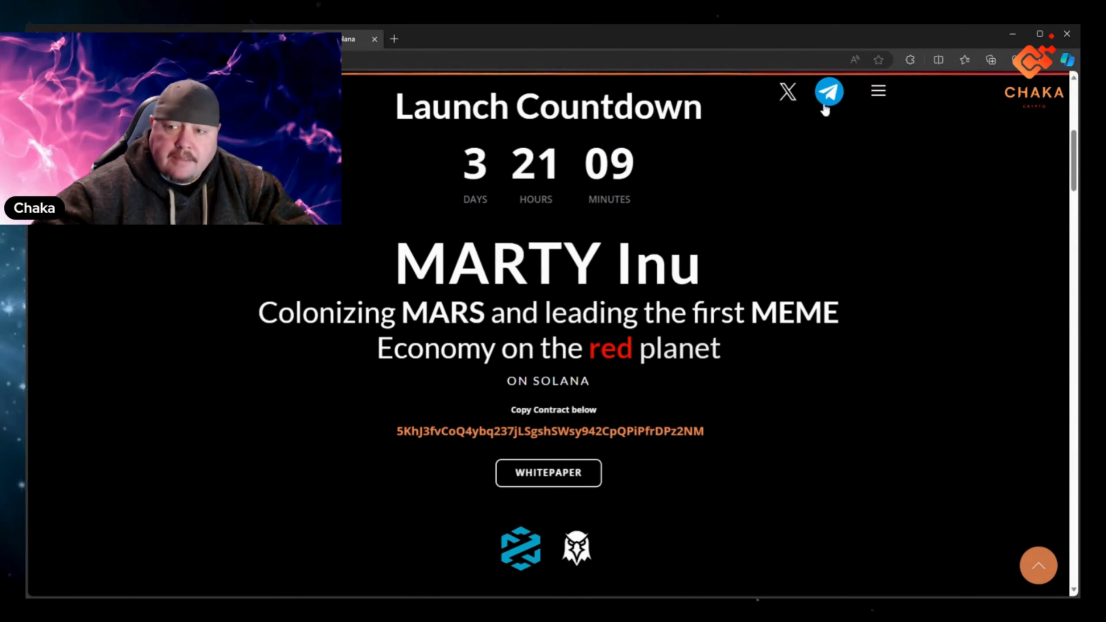
mouse_move(819, 403)
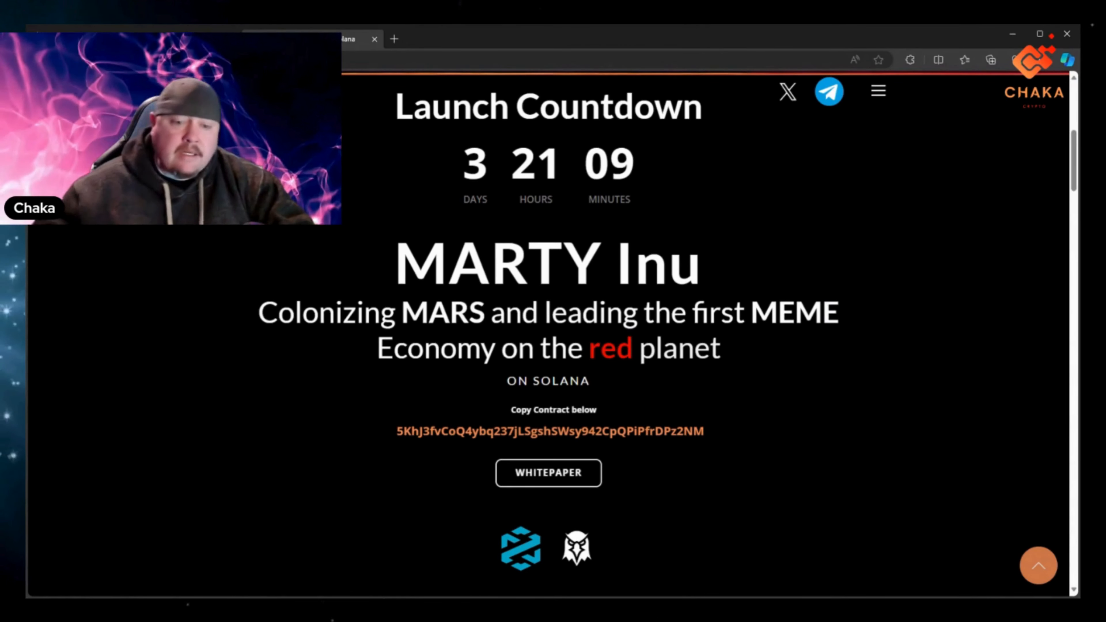
mouse_move(440, 364)
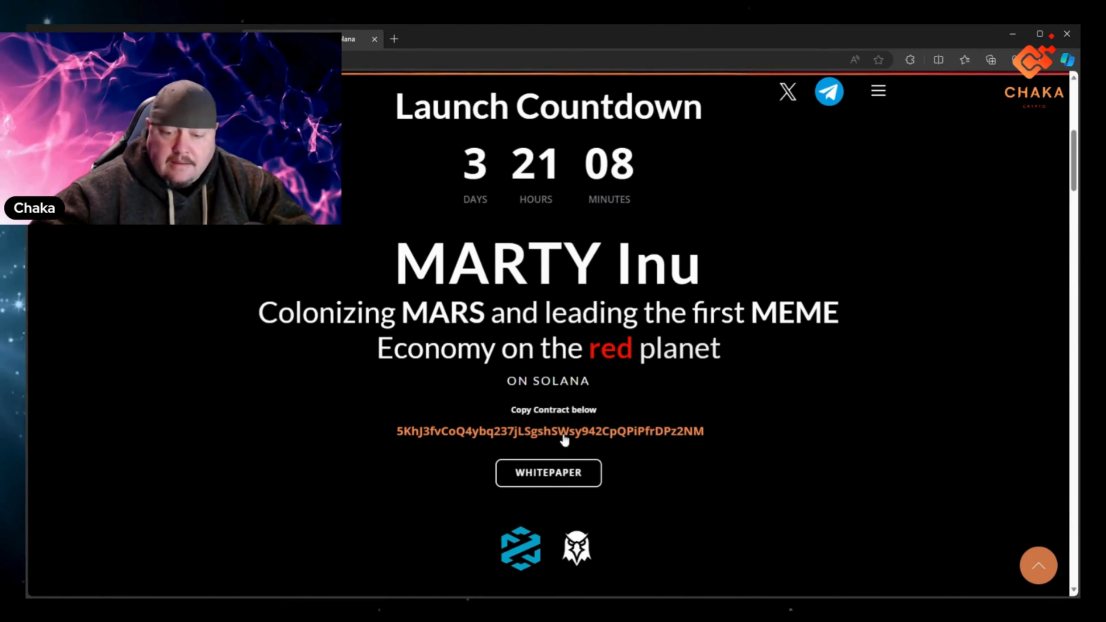
left_click(548, 472)
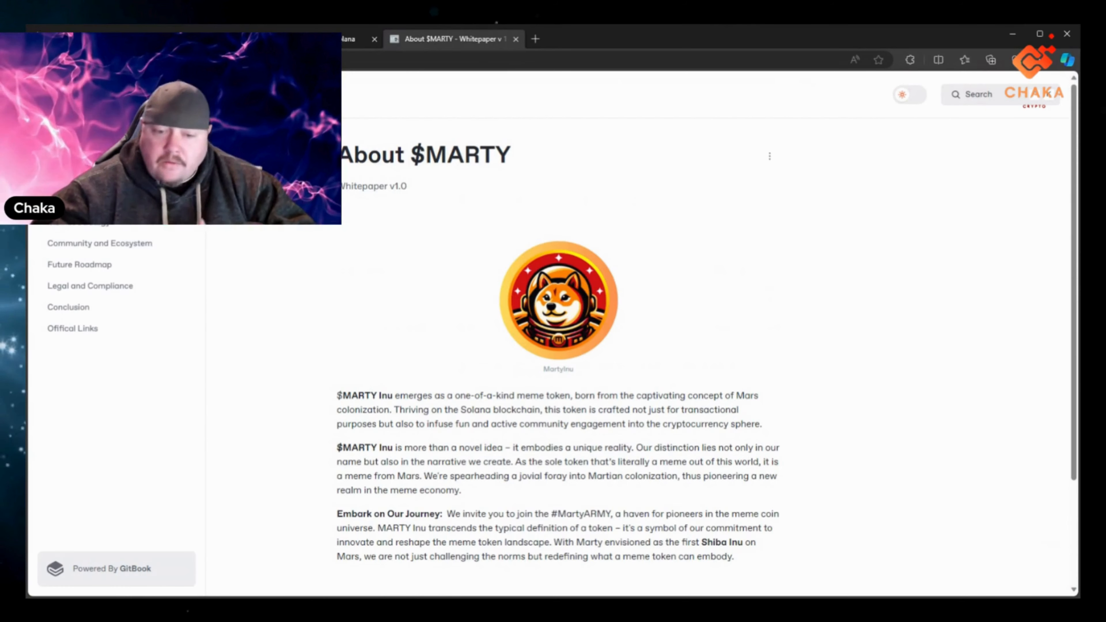
- Scroll the Tokenomics page down to its Distribution table breakdown
scroll("down", 3)
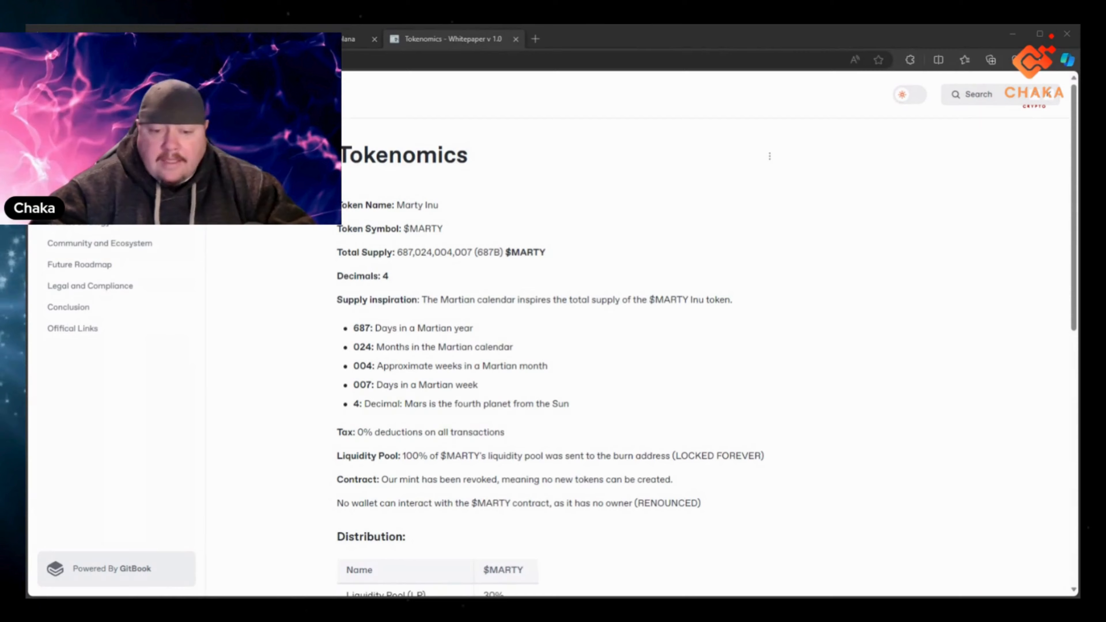
mouse_move(394, 390)
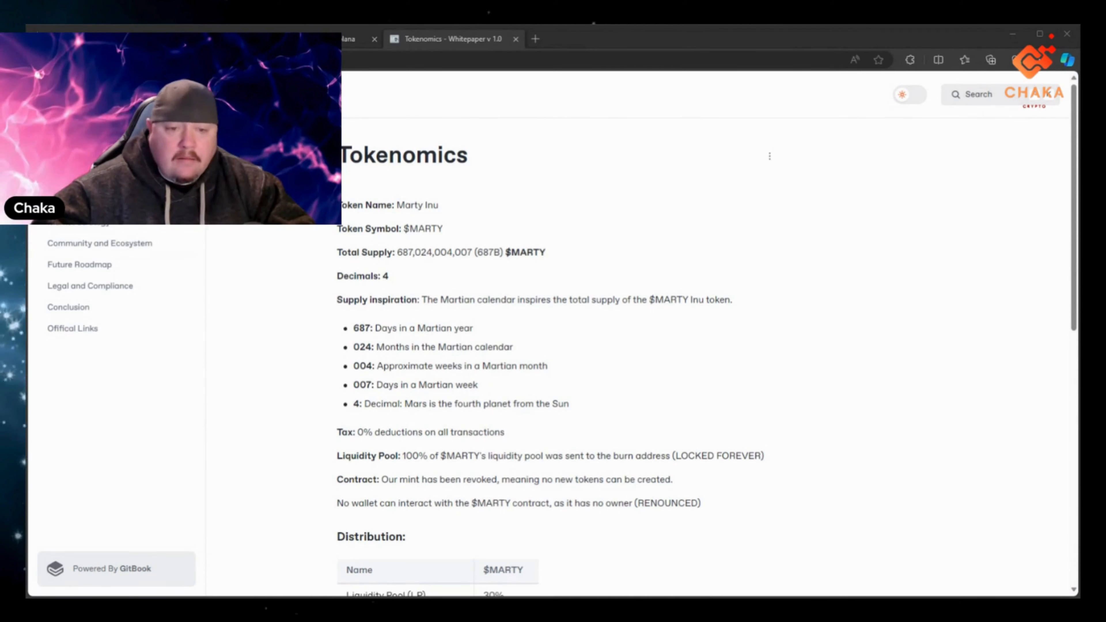
mouse_move(425, 266)
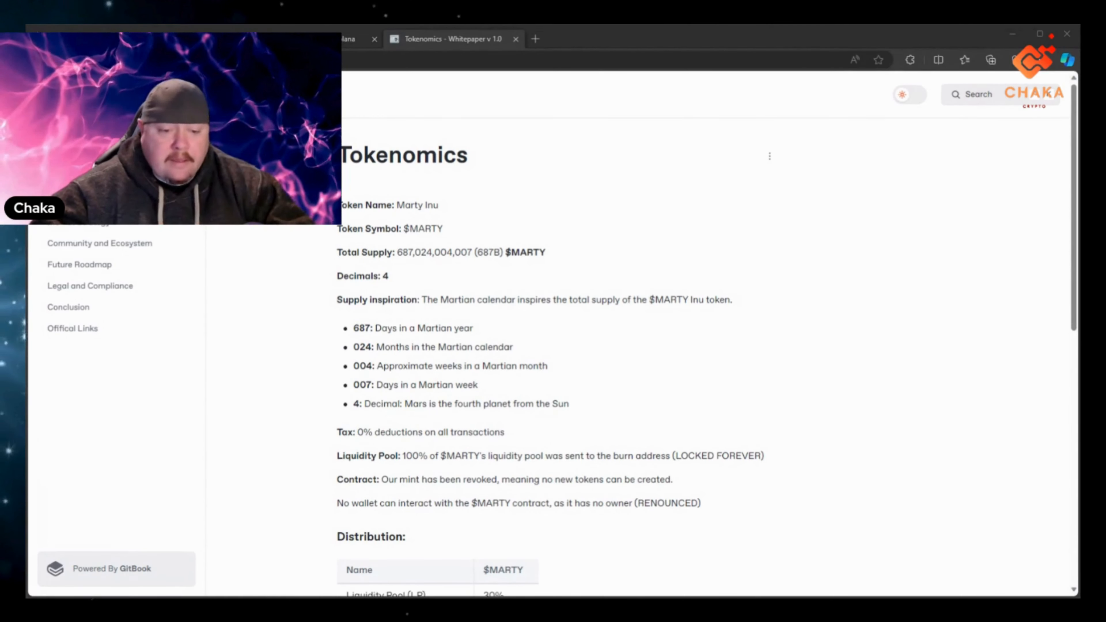
scroll("down", 3)
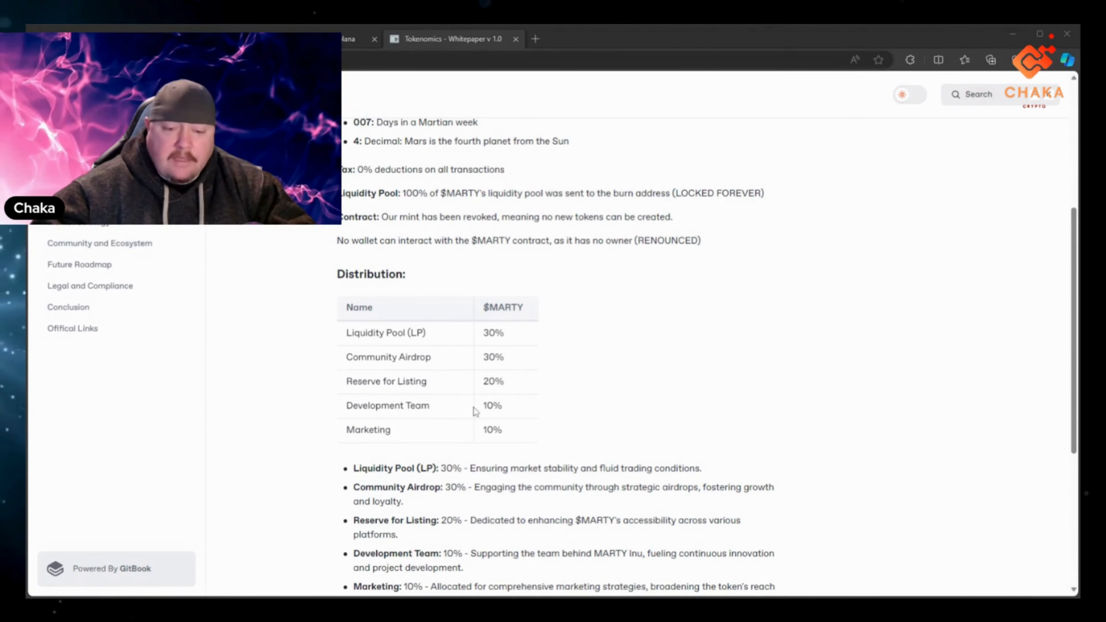
mouse_move(484, 436)
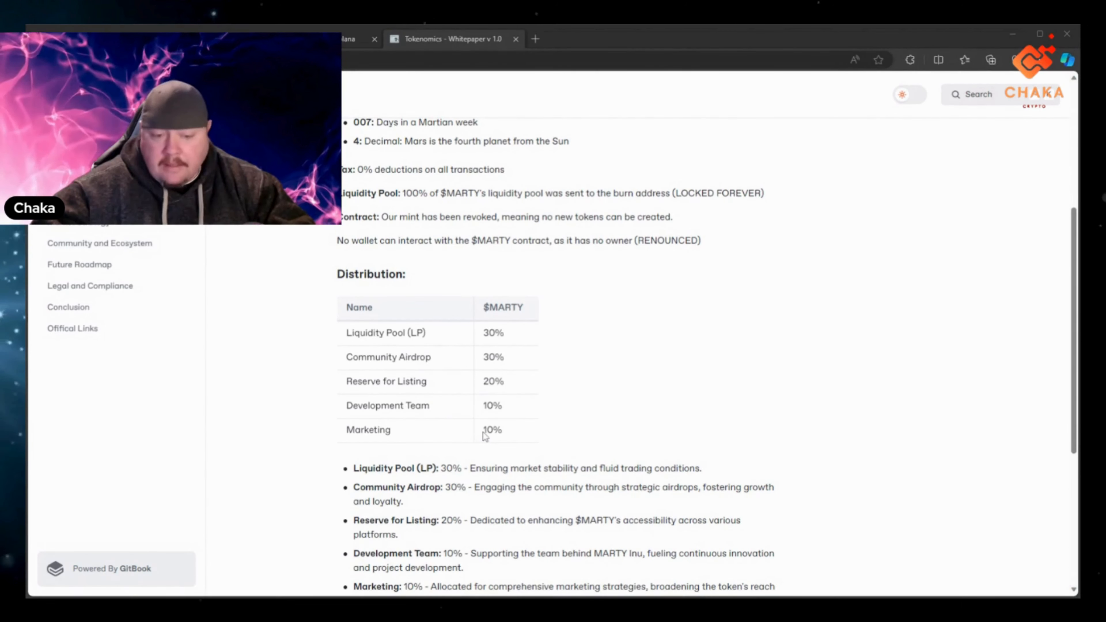
scroll("down", 3)
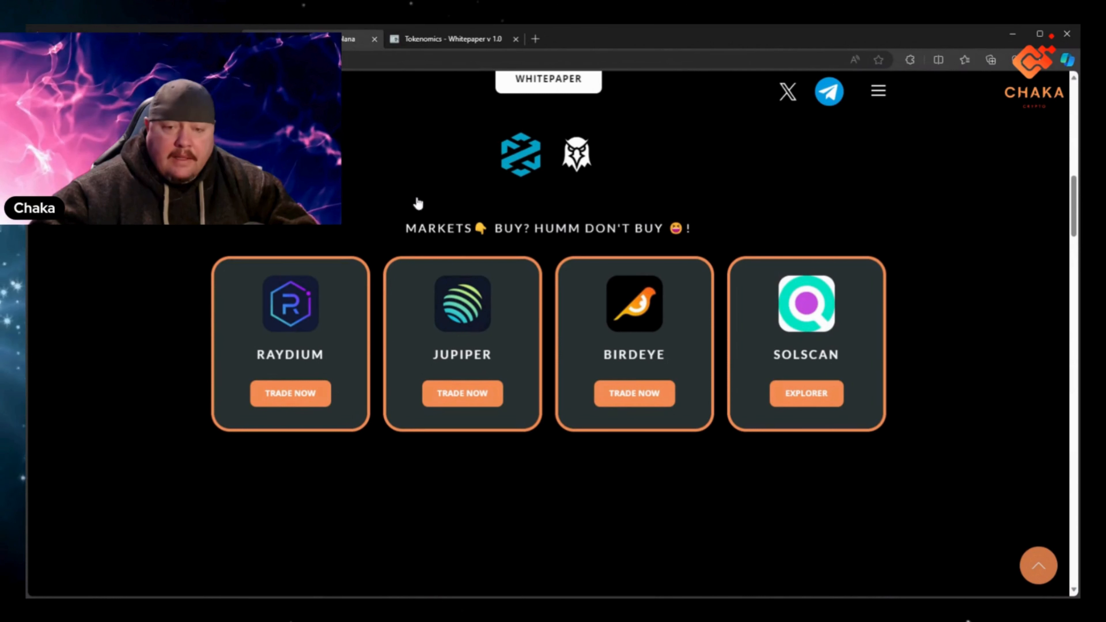
mouse_move(384, 296)
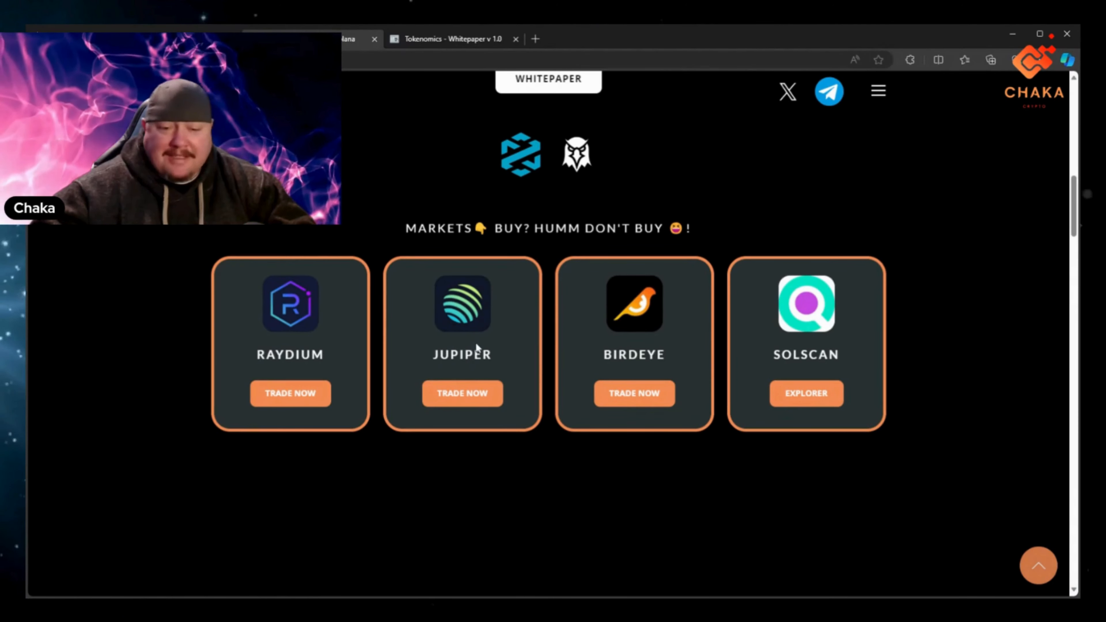
- Scroll past the Markets cards and Token Information to the Welcome to MARS intro
scroll("down", 3)
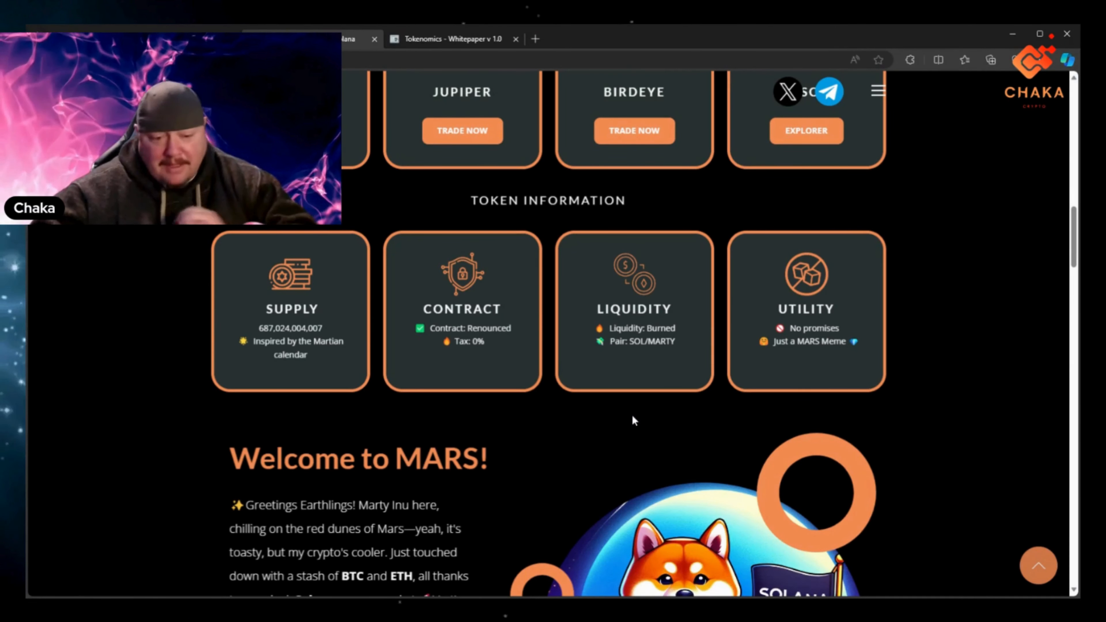
scroll("down", 3)
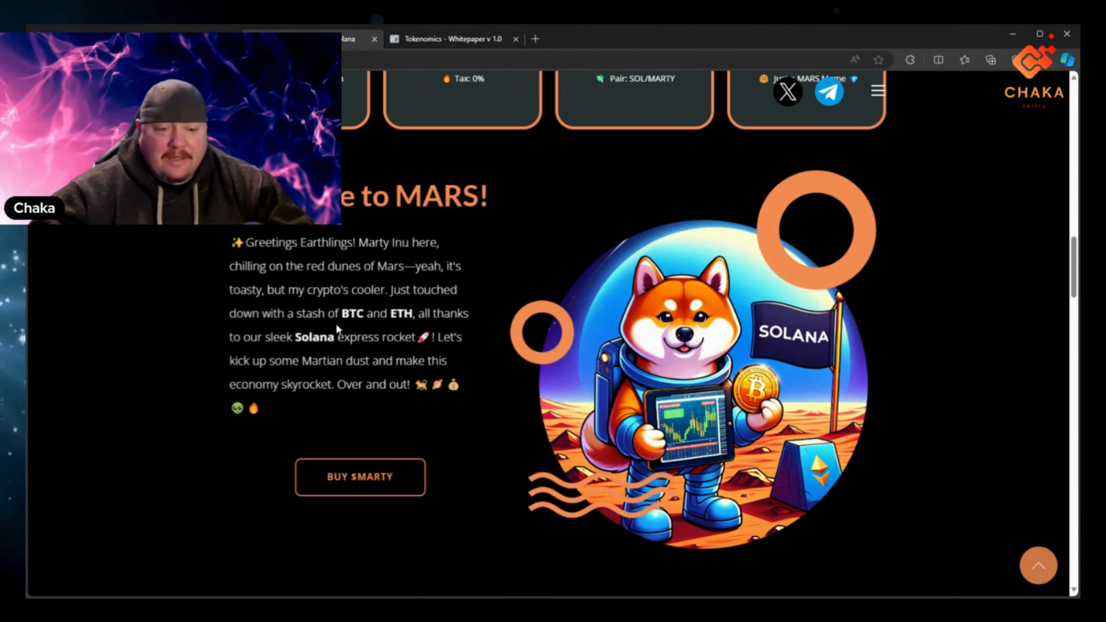
mouse_move(393, 328)
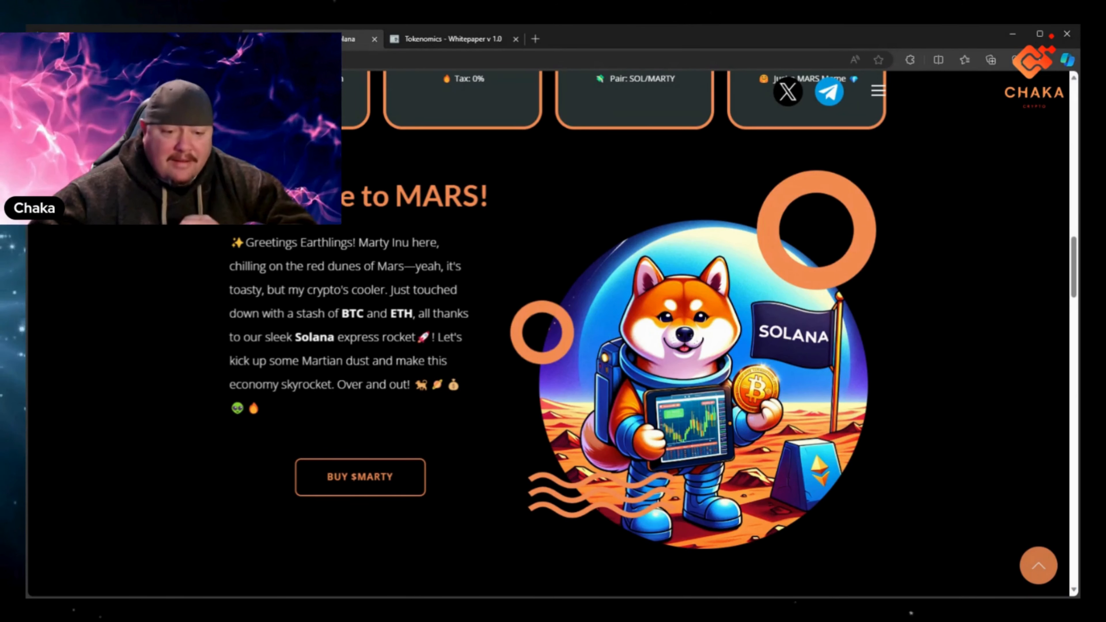
- Scroll through MartyNomics, Community #MartyARMY and Join to Marty Mission to the Latest news tweets
scroll("down", 3)
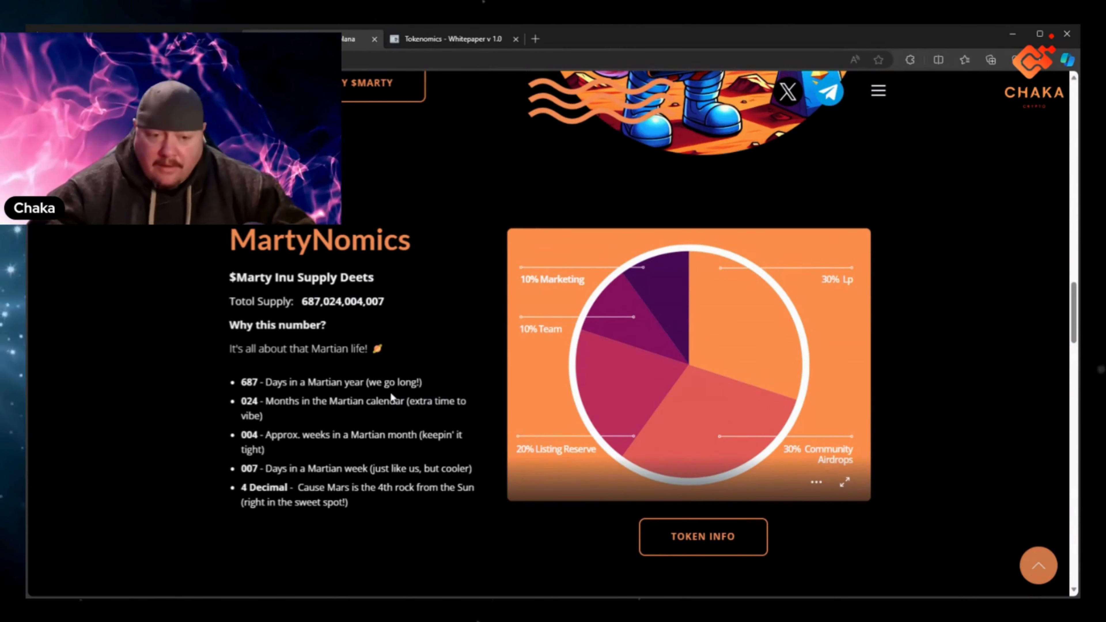
scroll("down", 3)
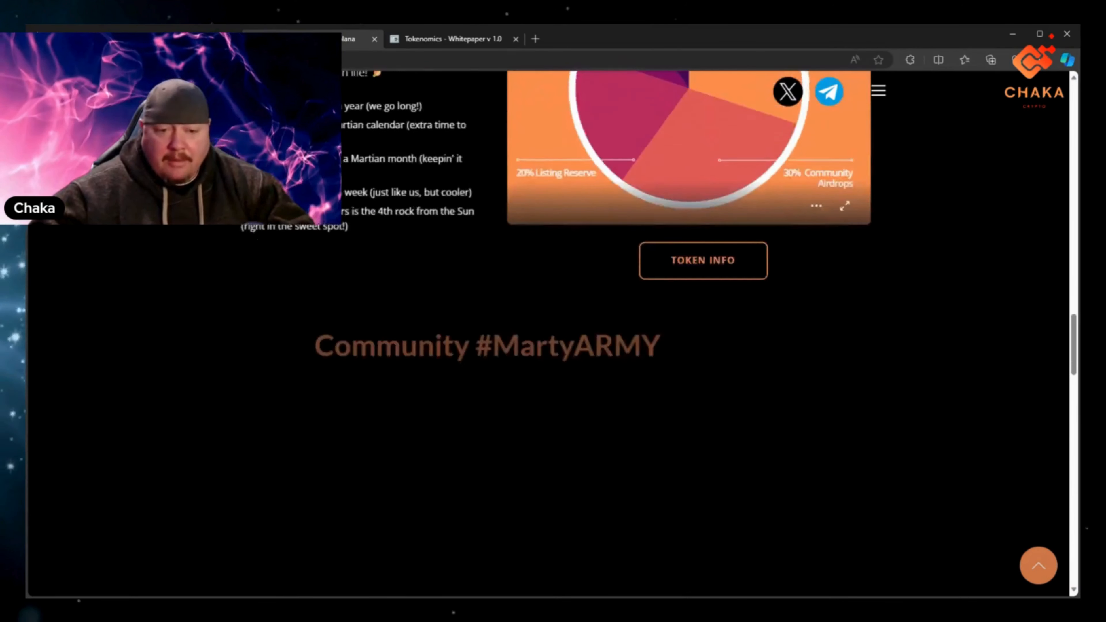
scroll("down", 3)
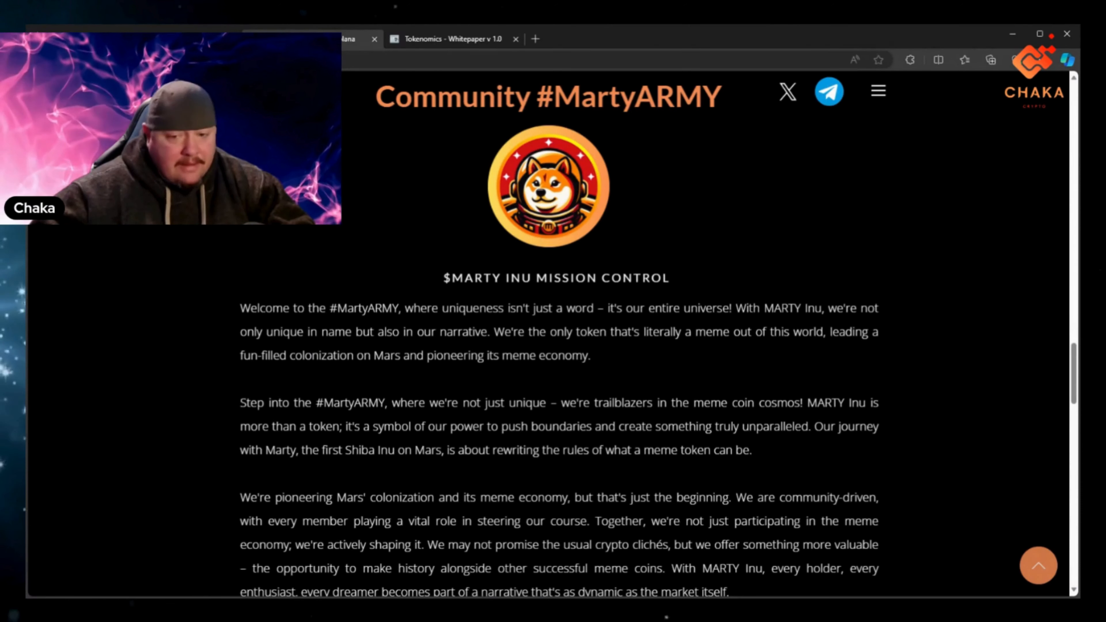
mouse_move(742, 325)
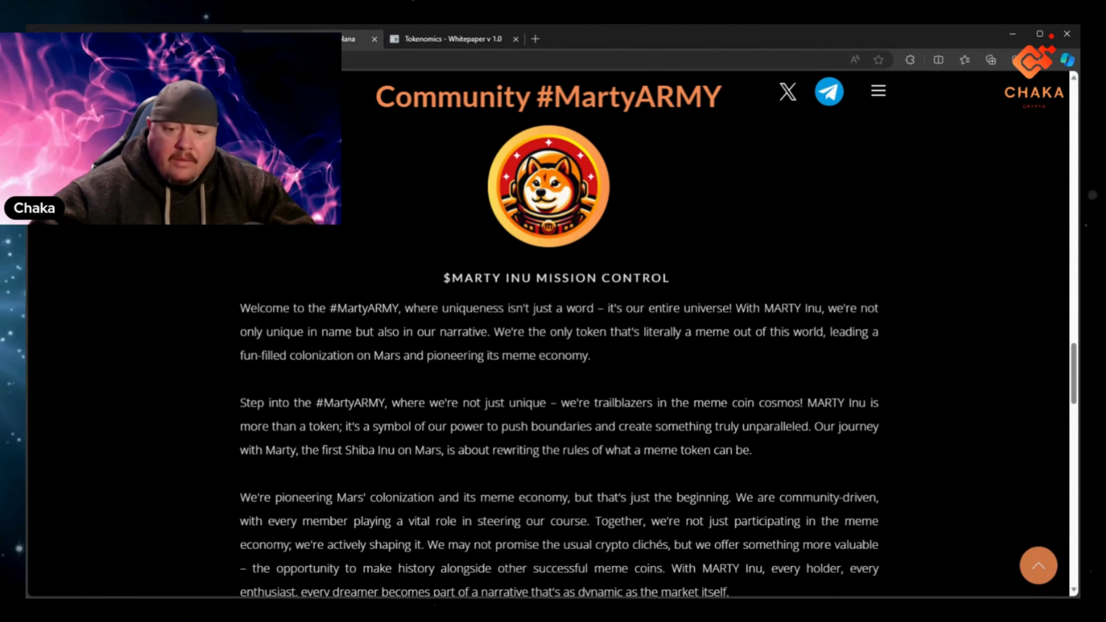
mouse_move(716, 347)
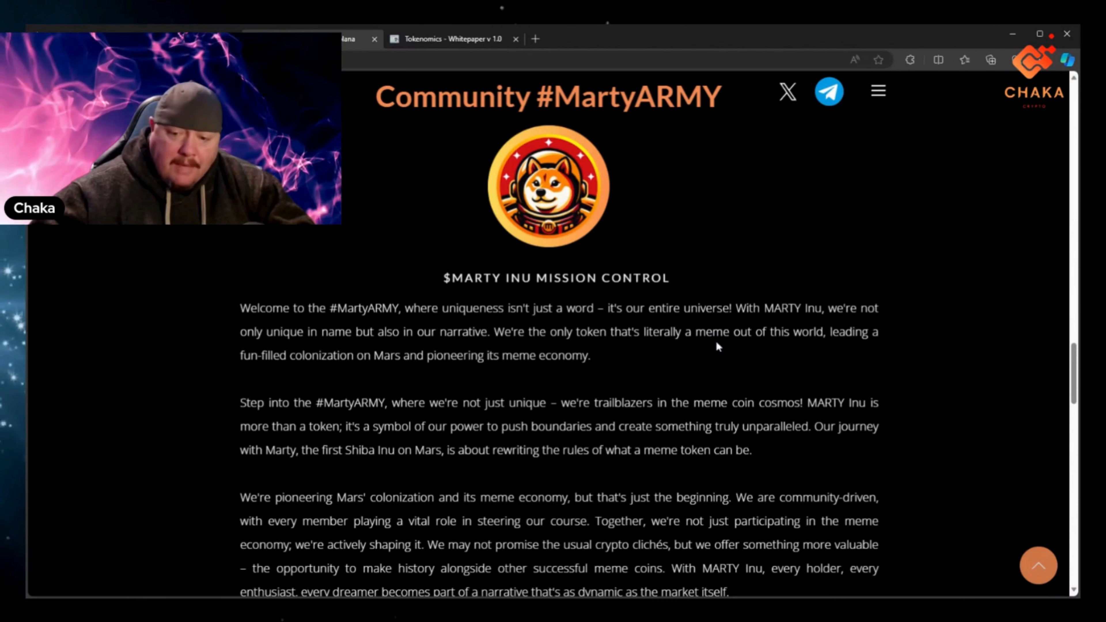
mouse_move(697, 353)
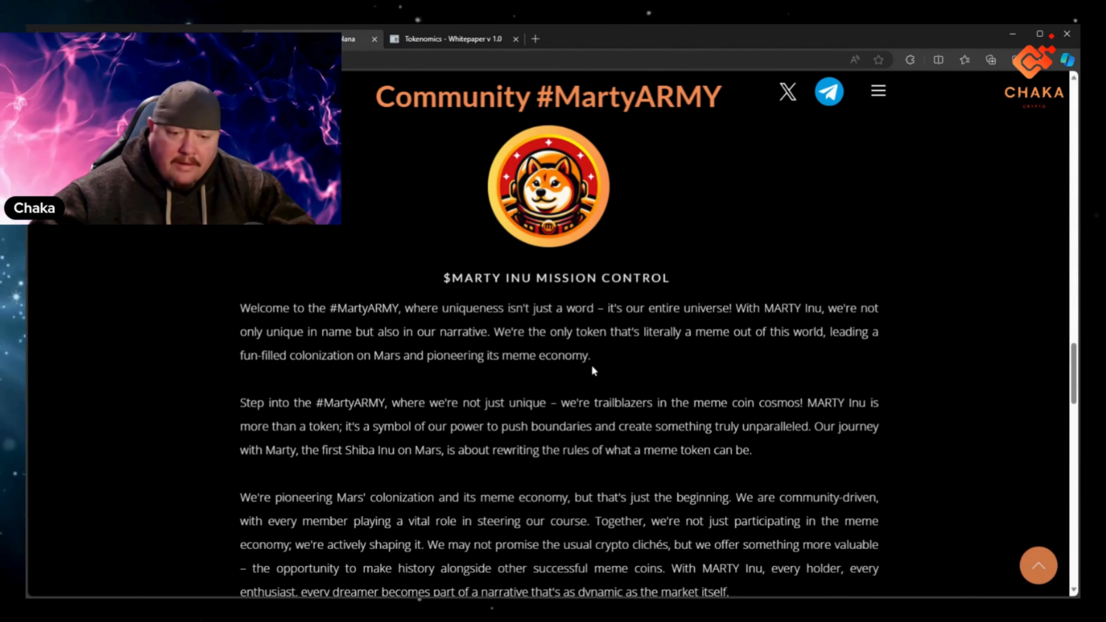
mouse_move(613, 371)
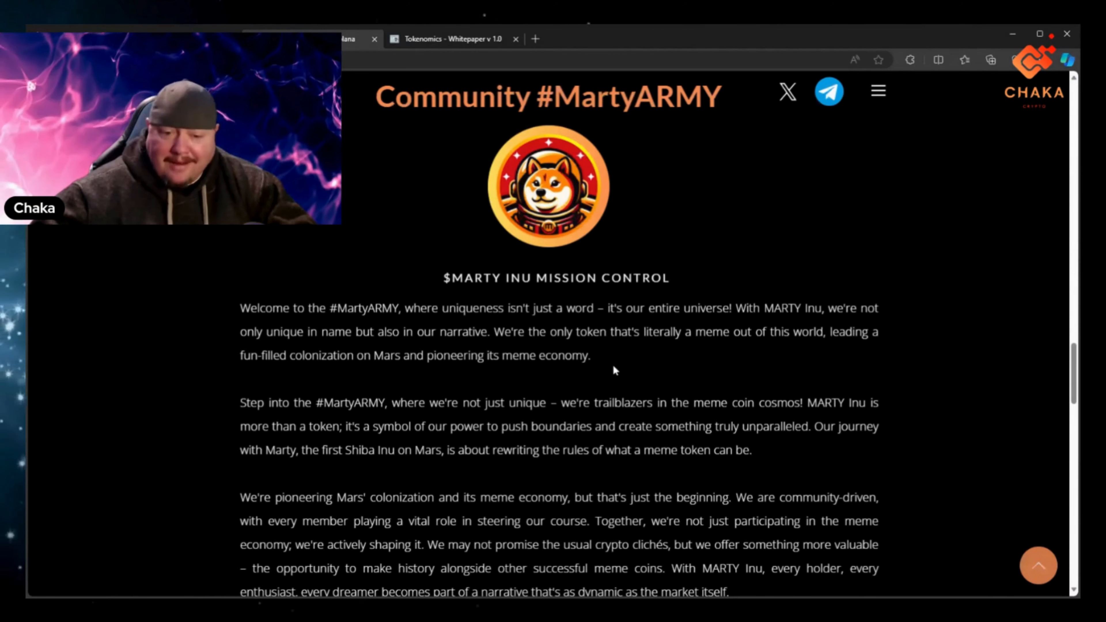
scroll("down", 3)
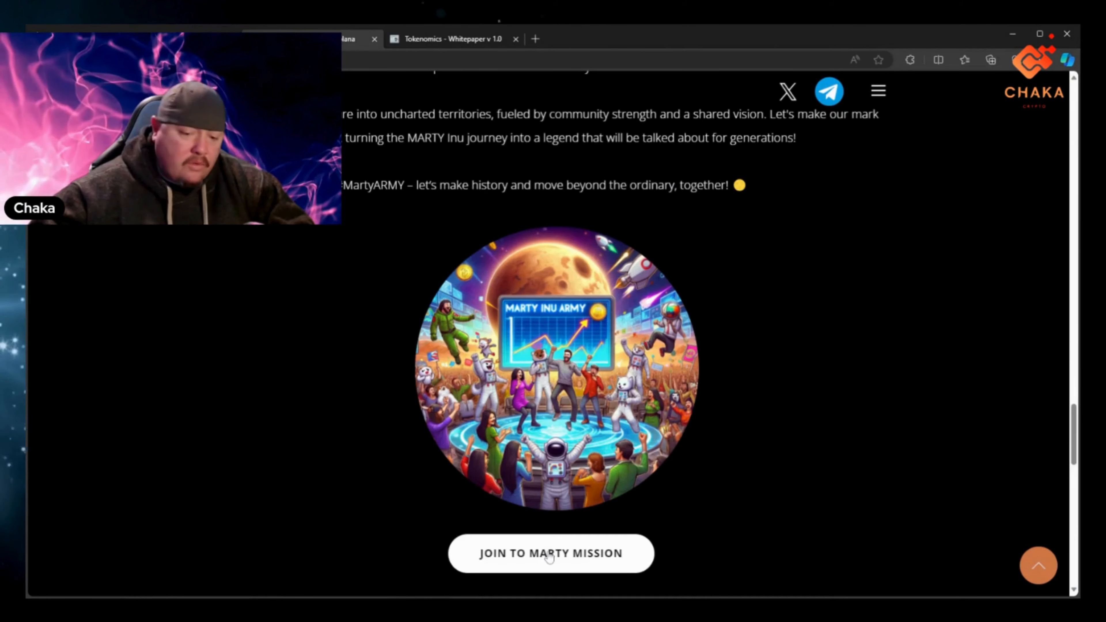
scroll("down", 3)
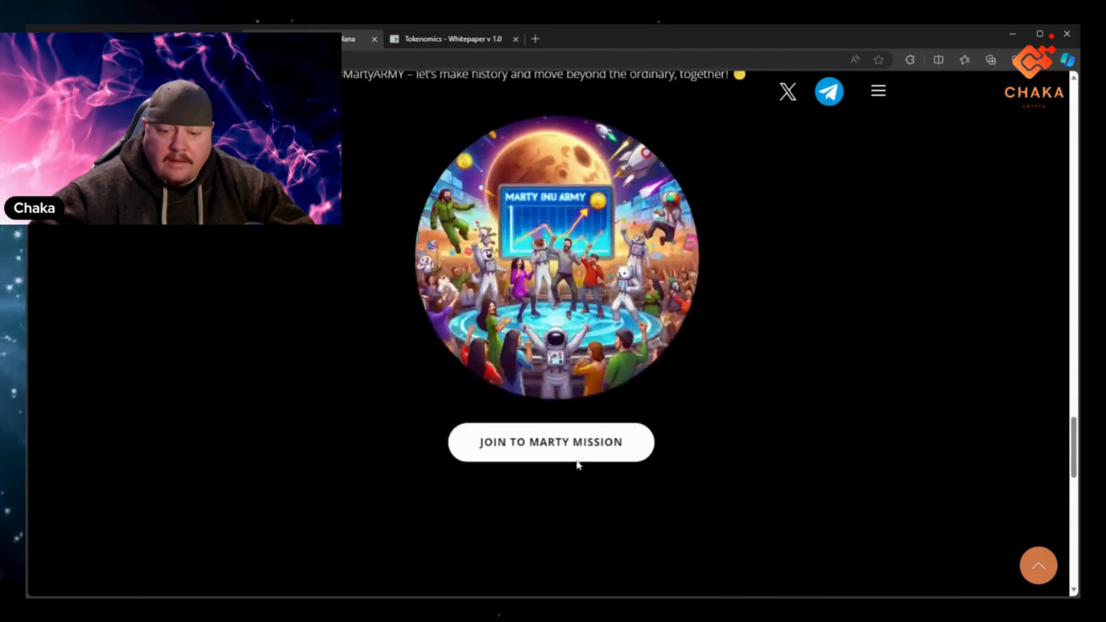
scroll("down", 3)
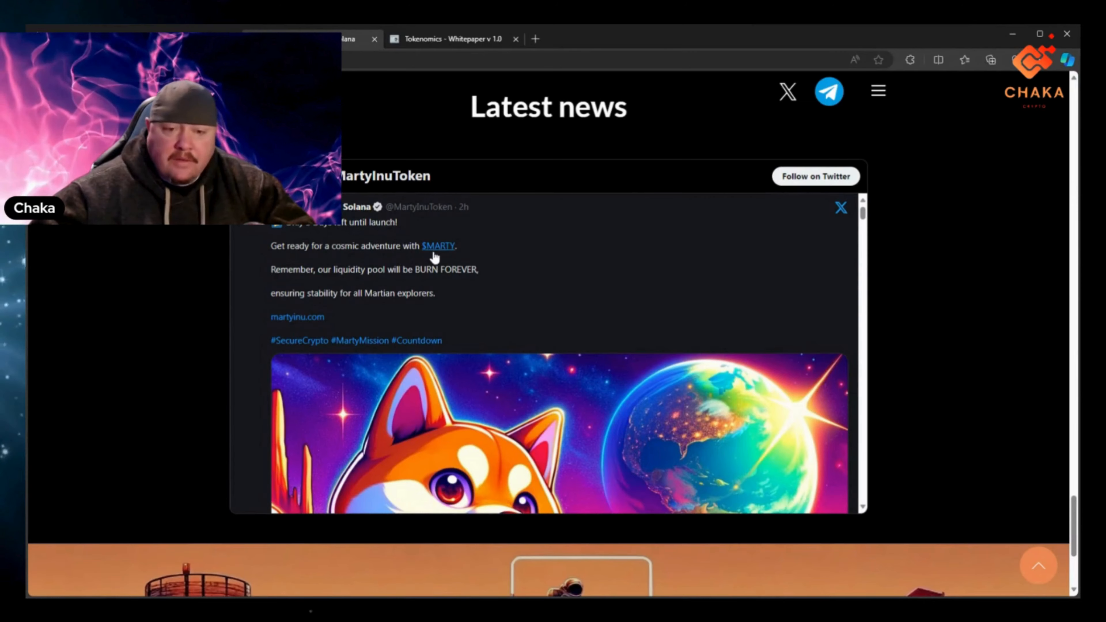
mouse_move(416, 286)
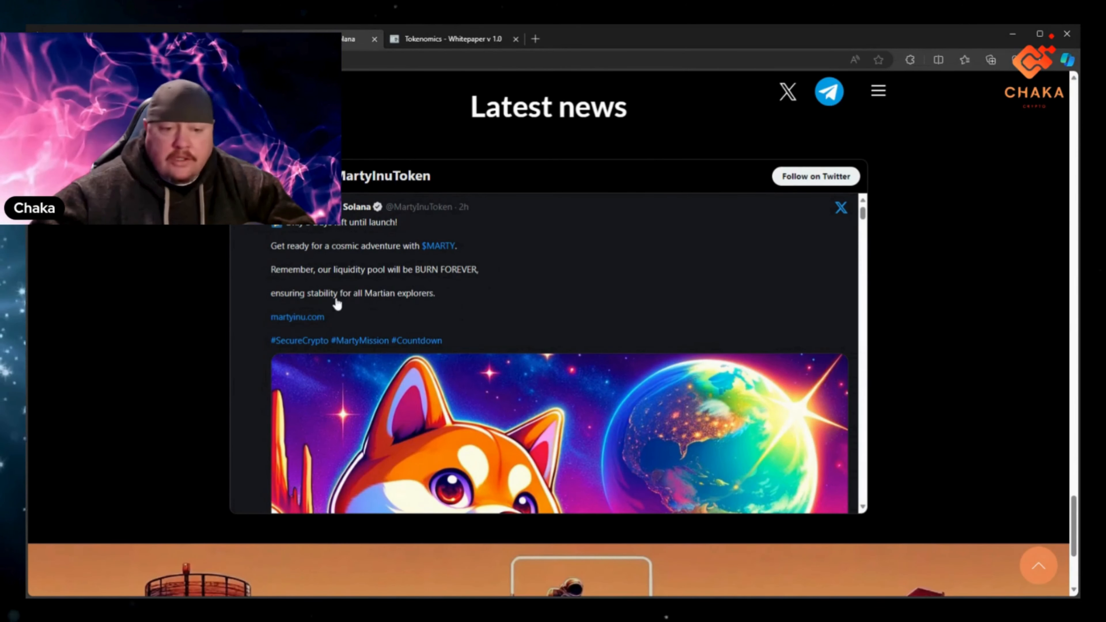
mouse_move(398, 314)
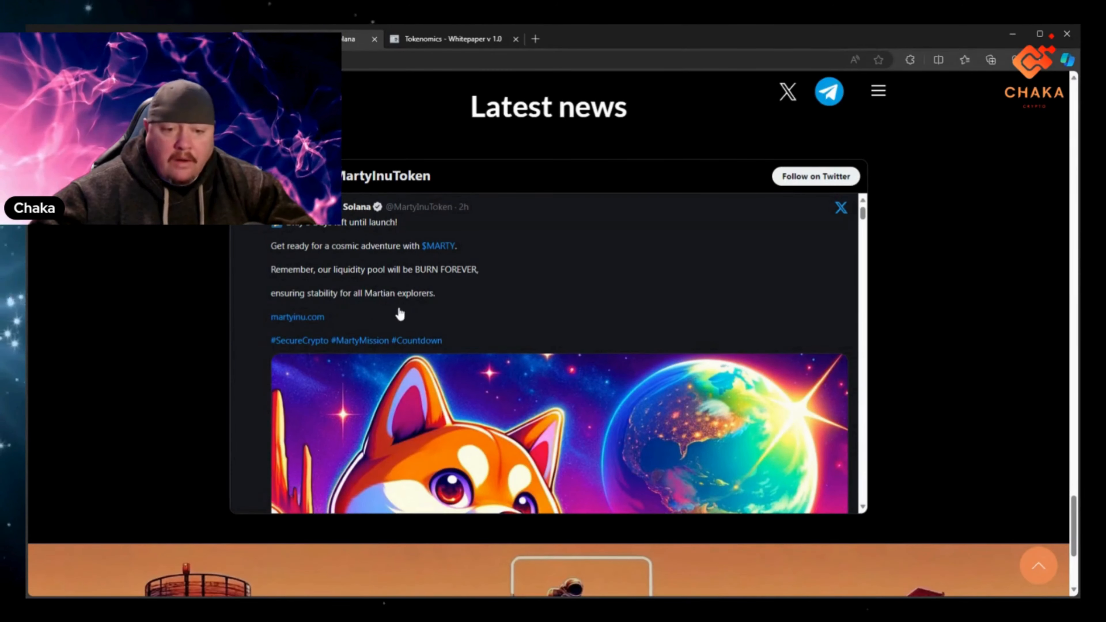